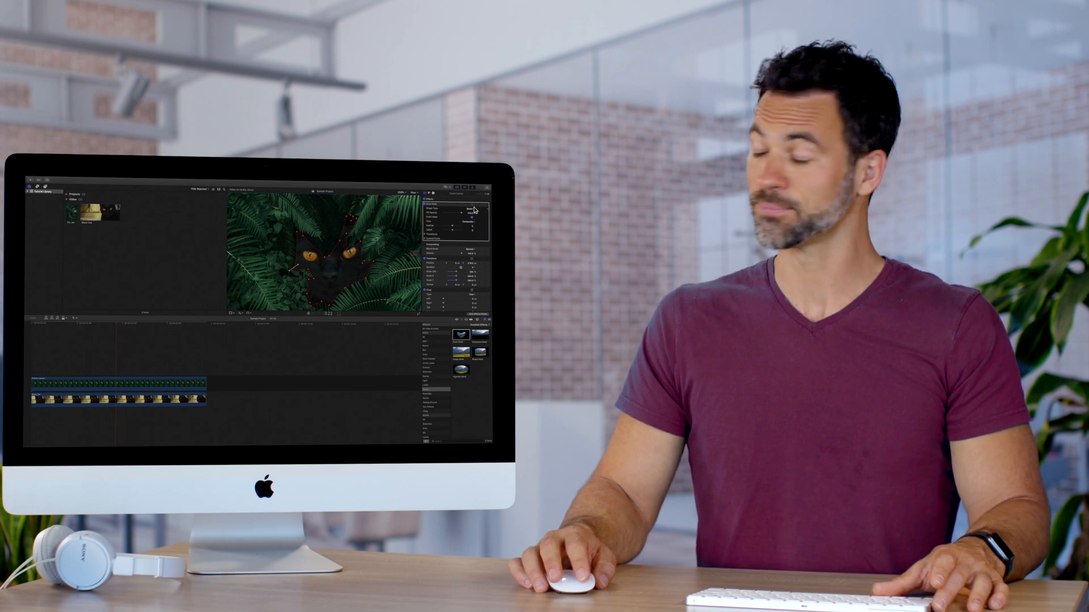
- Choose B-Spline from the mask shape list, then show the Masks category in the Effects browser
left_click(979, 129)
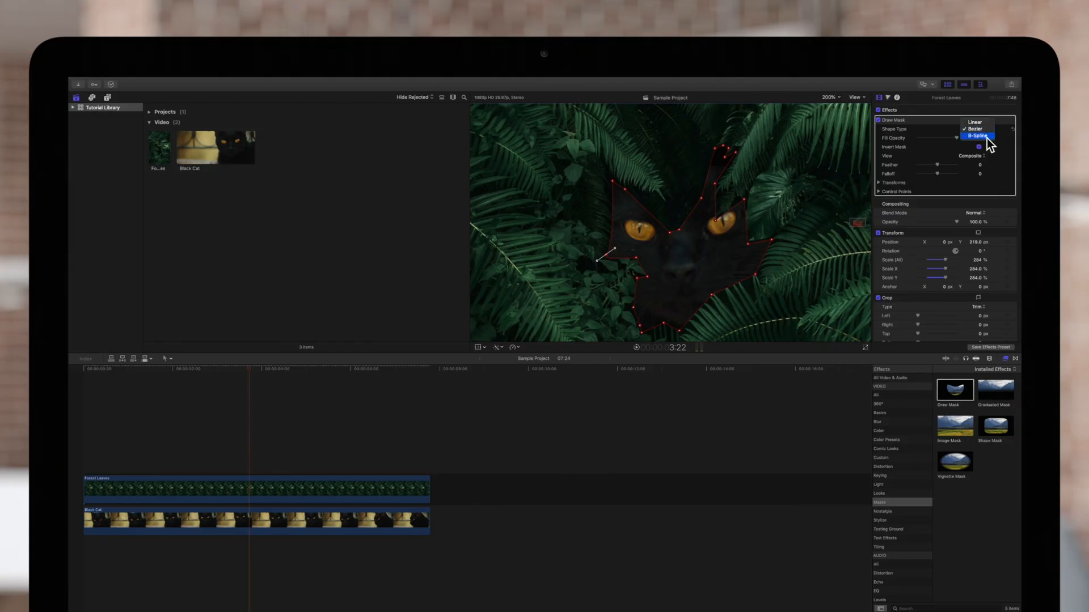
left_click(977, 135)
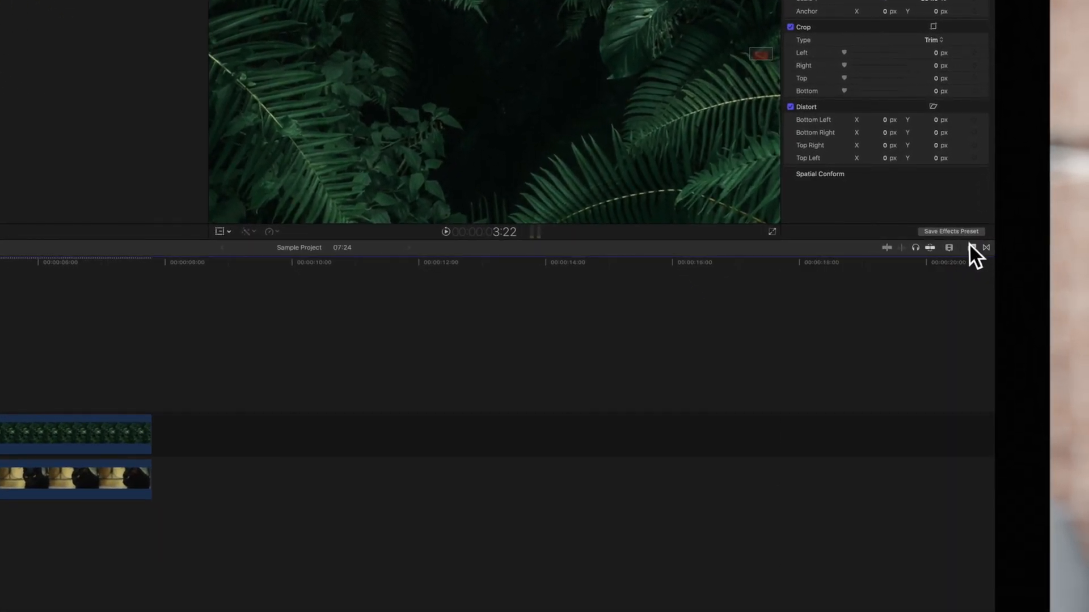
left_click(971, 248)
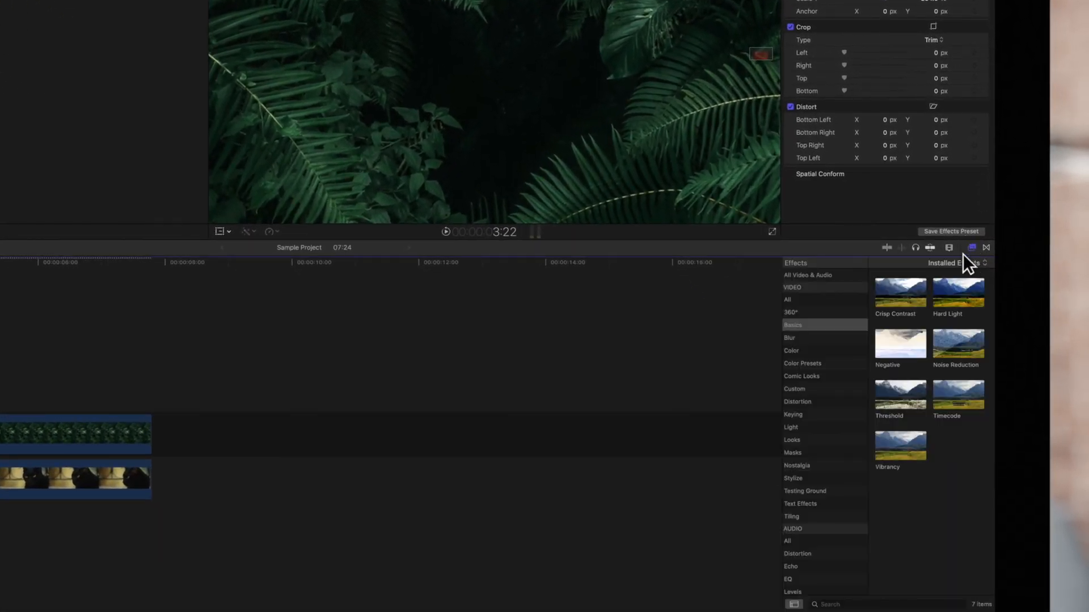
left_click(792, 452)
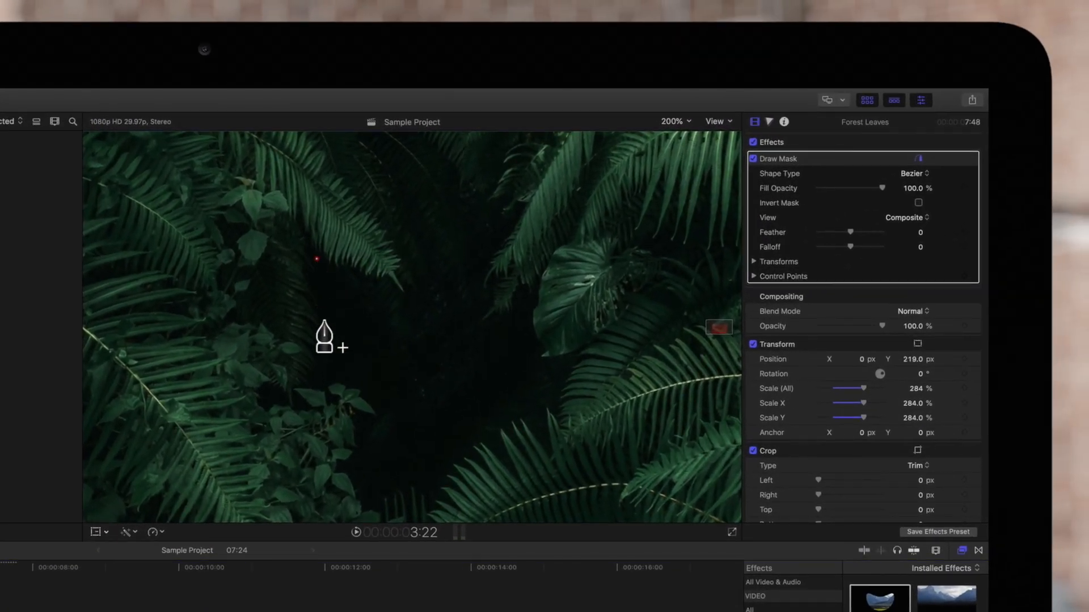
- Place the first mask point on the cat's face and enable Invert Mask
left_click(291, 406)
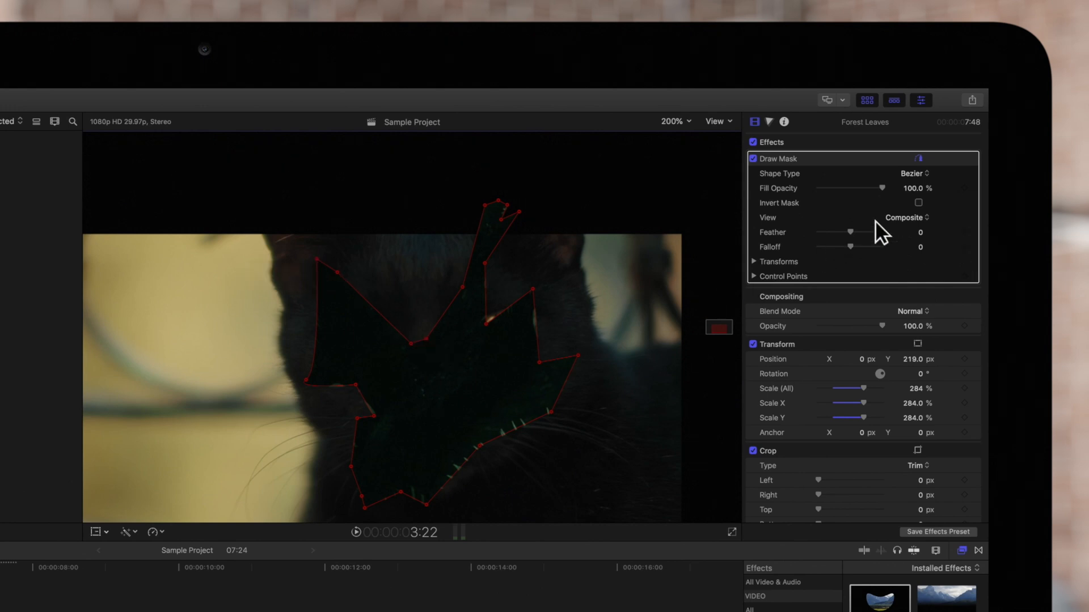
left_click(918, 203)
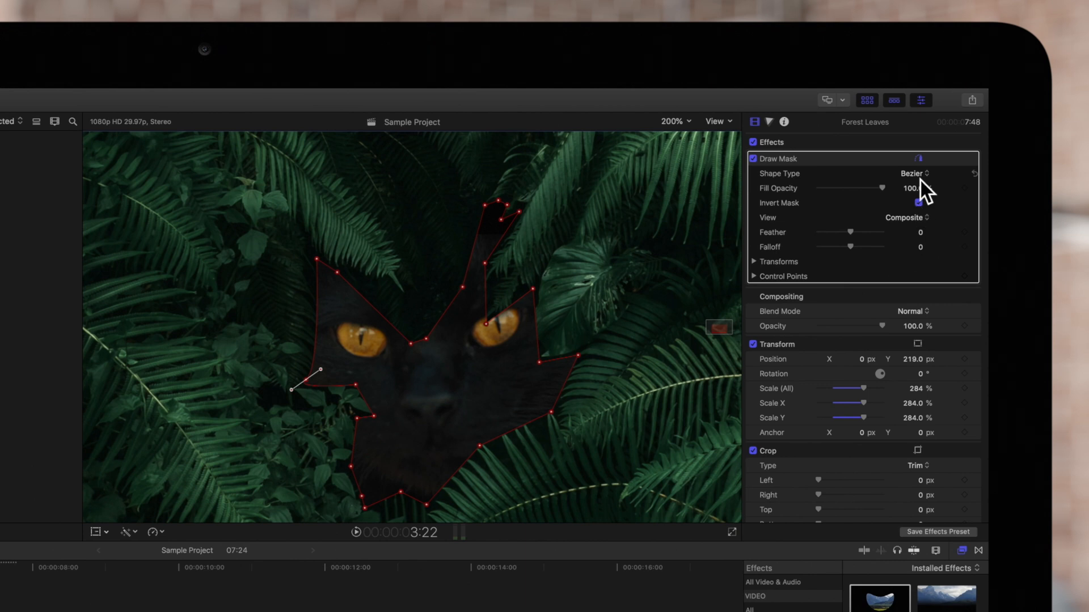
- Set the Draw Mask Shape Type pop-up in the inspector to B-Spline
left_click(779, 173)
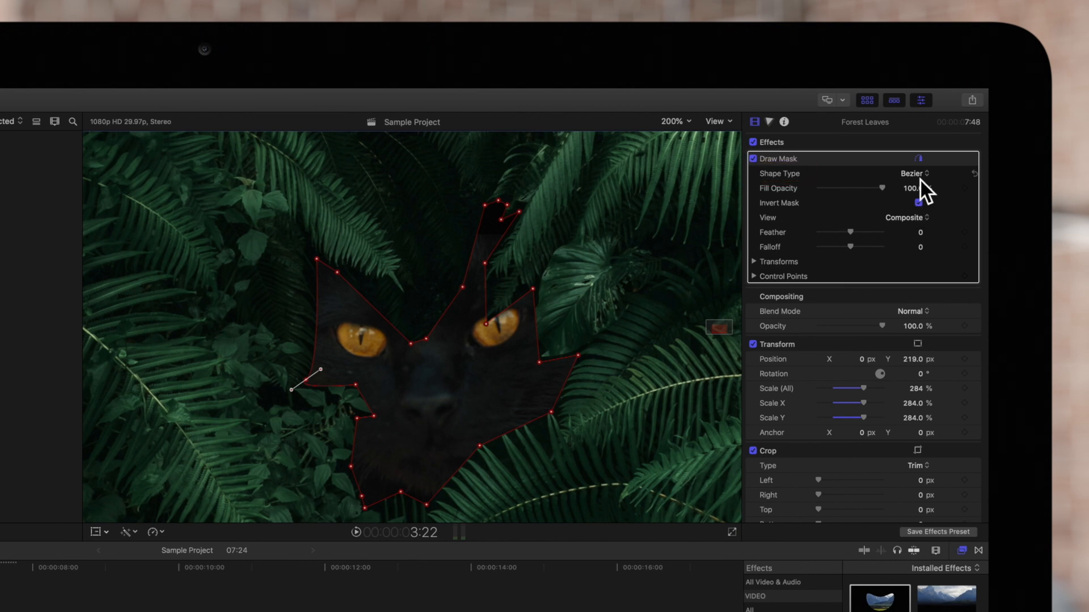
left_click(912, 173)
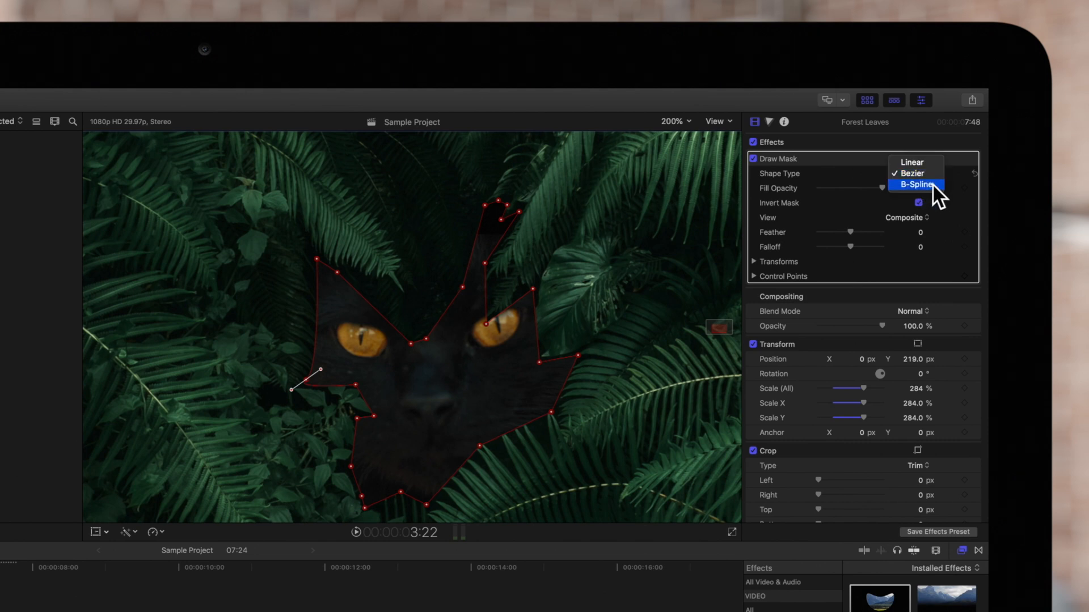
left_click(915, 184)
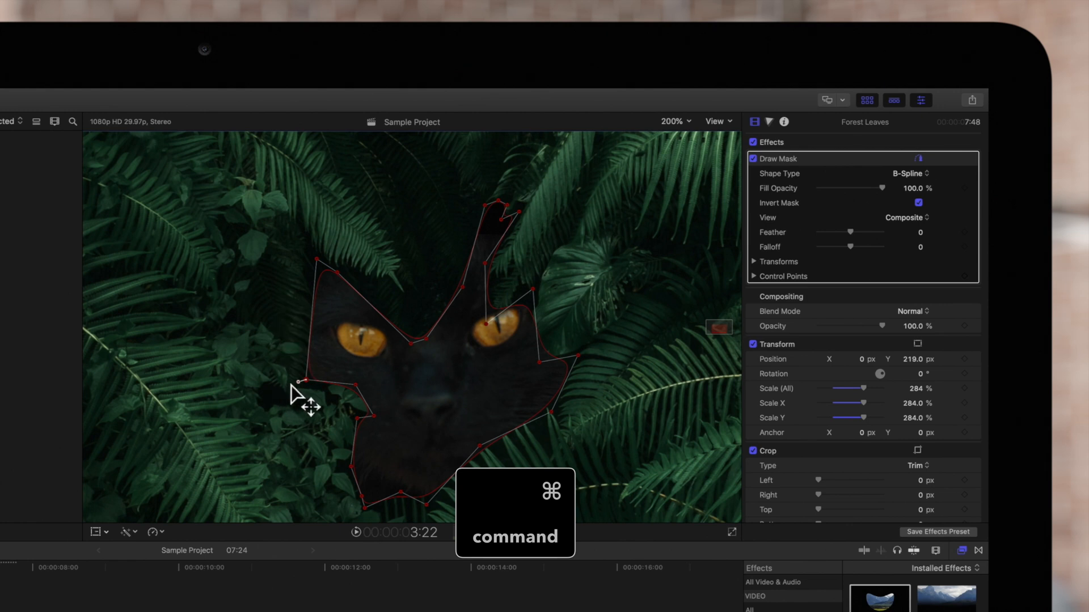
mouse_move(287, 409)
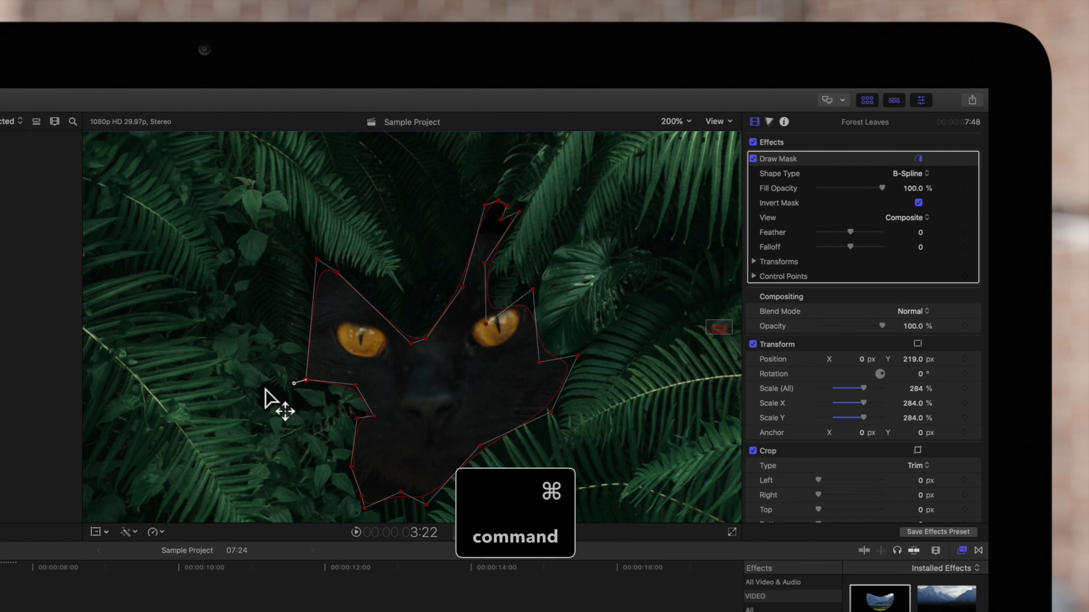
mouse_move(297, 389)
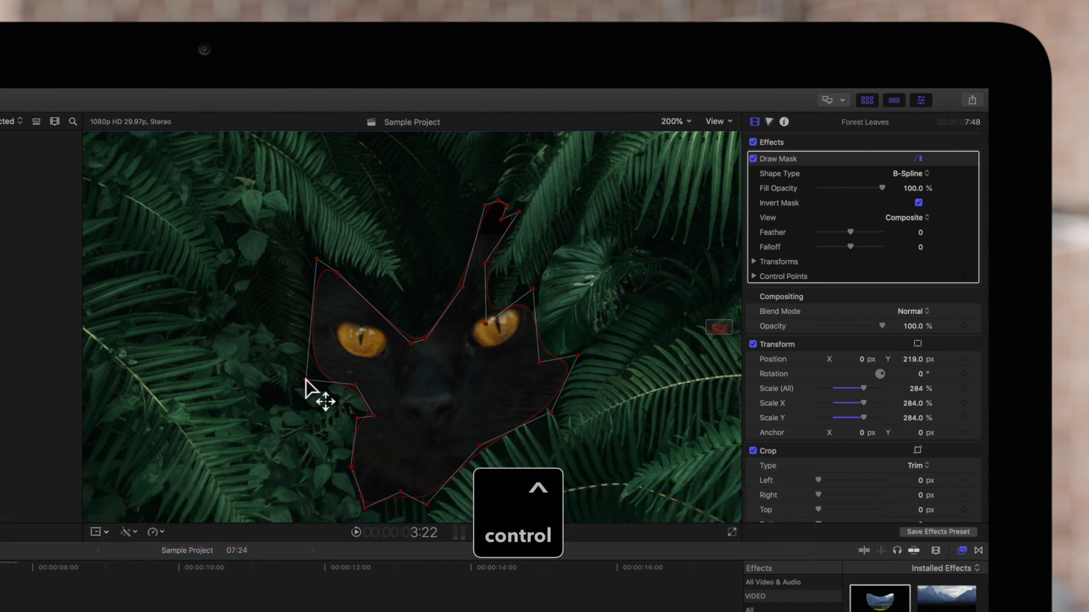
- Make the mask point on the cat's left cheek a Linear sharp corner
right_click(310, 390)
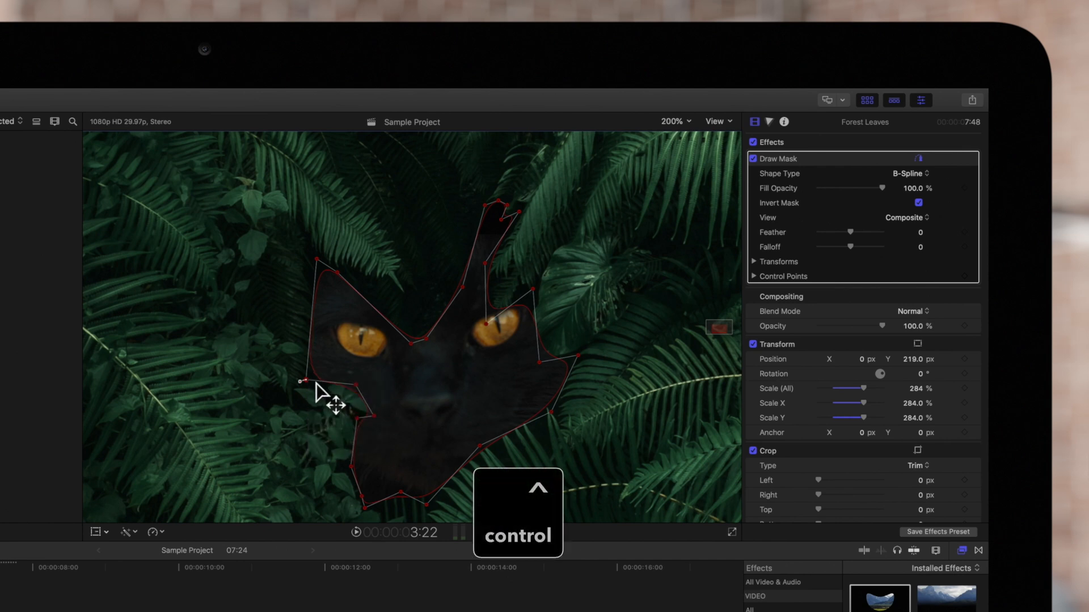
right_click(300, 380)
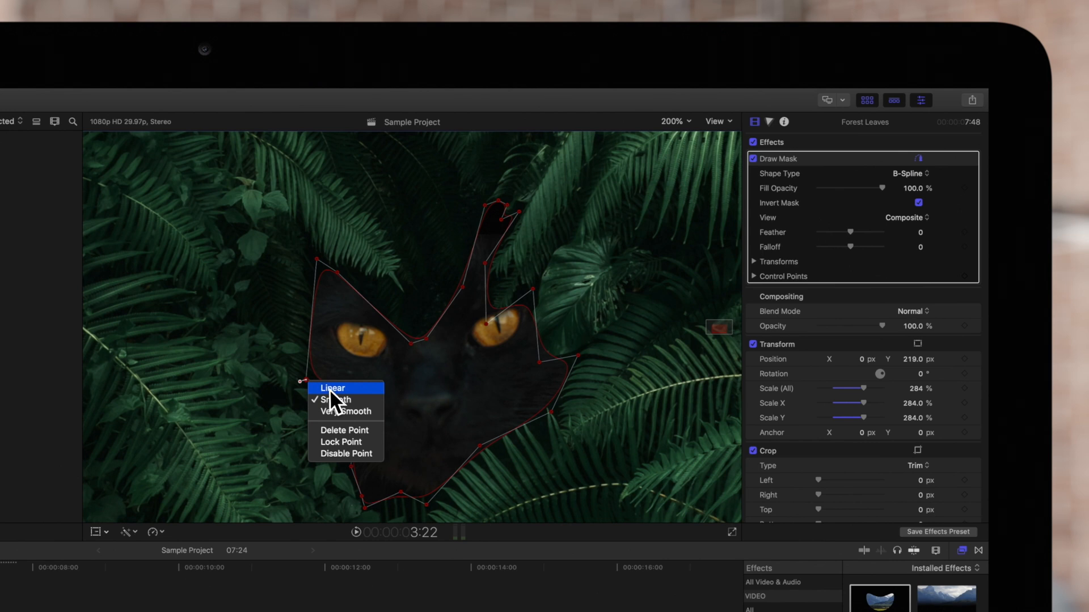
left_click(332, 388)
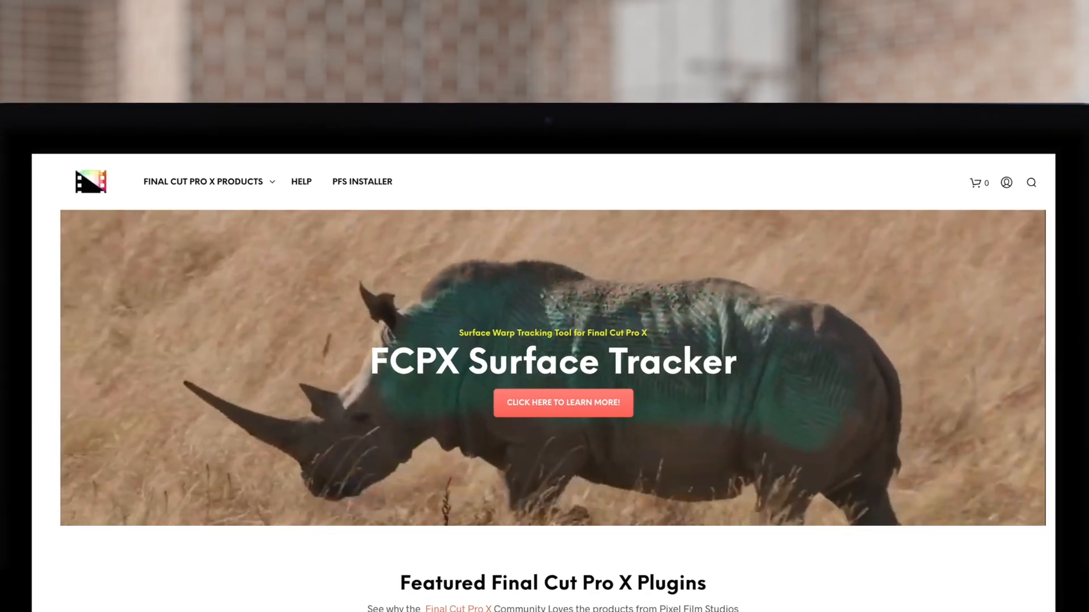
- Scroll down the Pixel Film Studios homepage to the grid of priced plugins
scroll("down", 3)
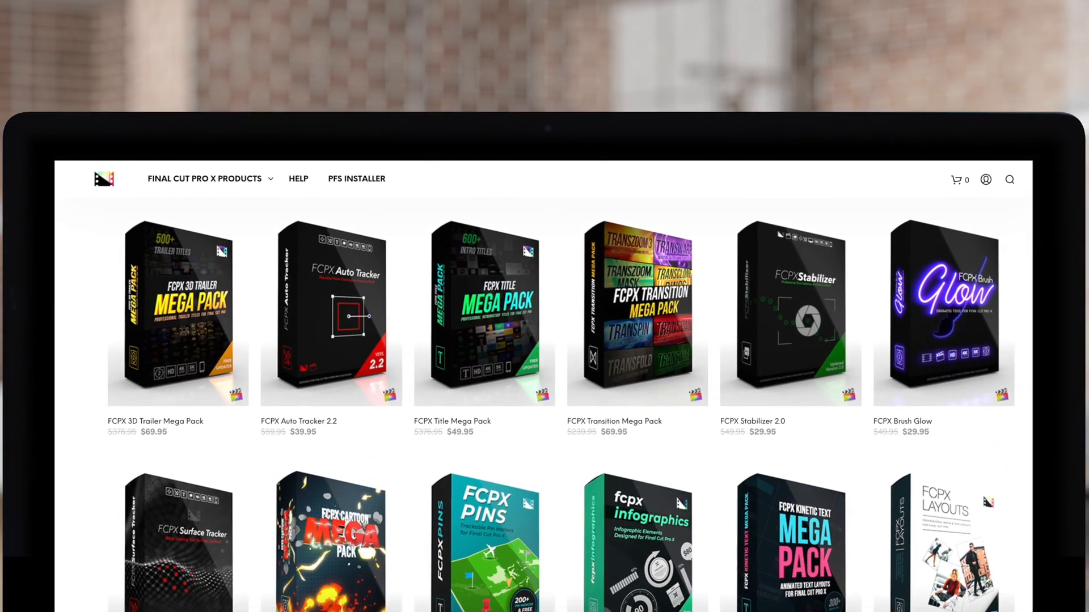
scroll("down", 3)
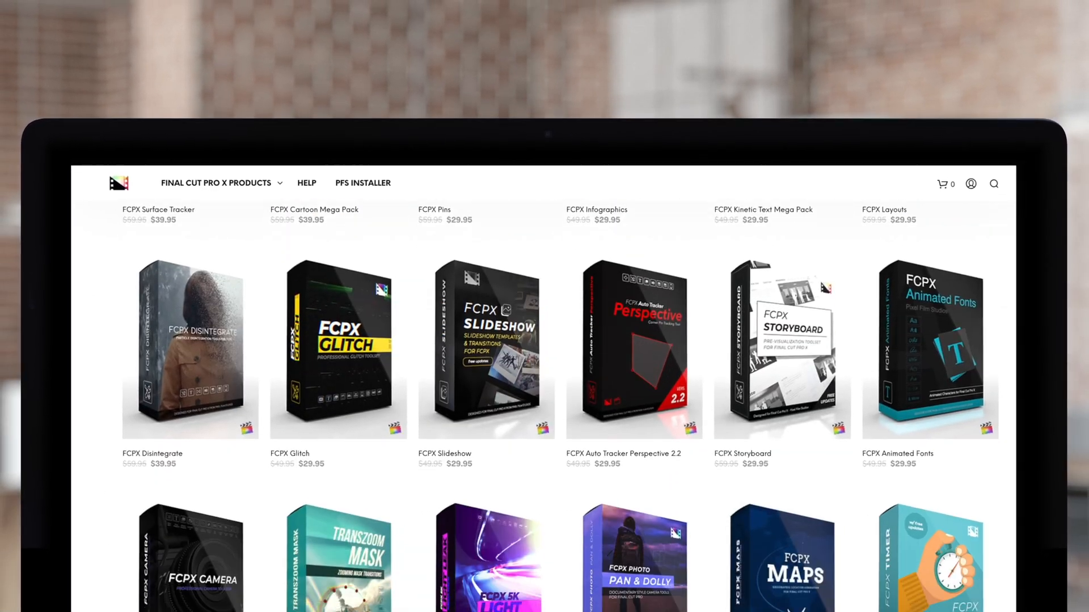
scroll("down", 3)
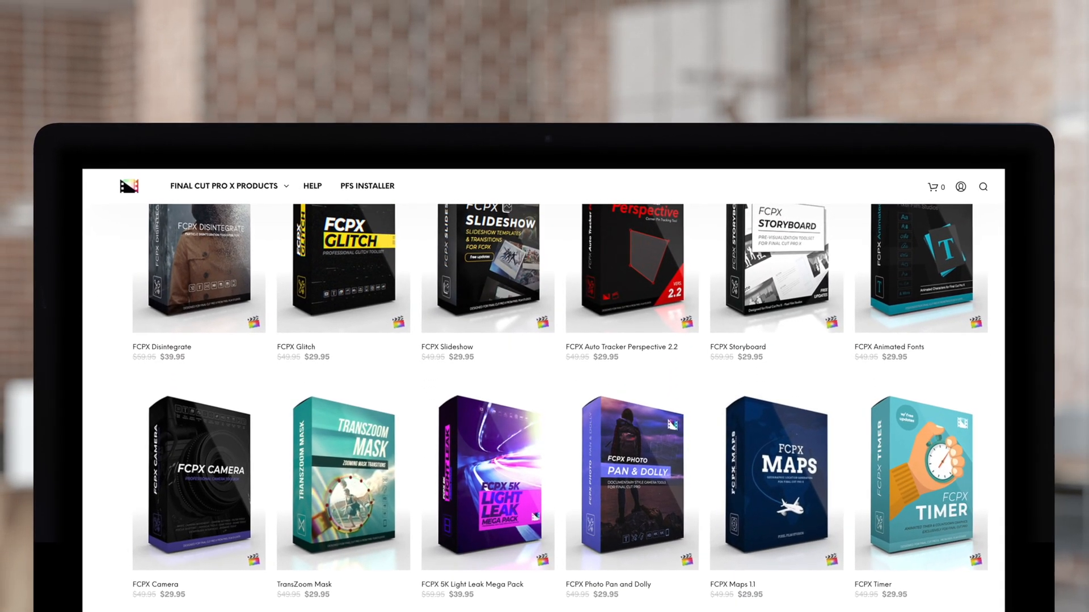